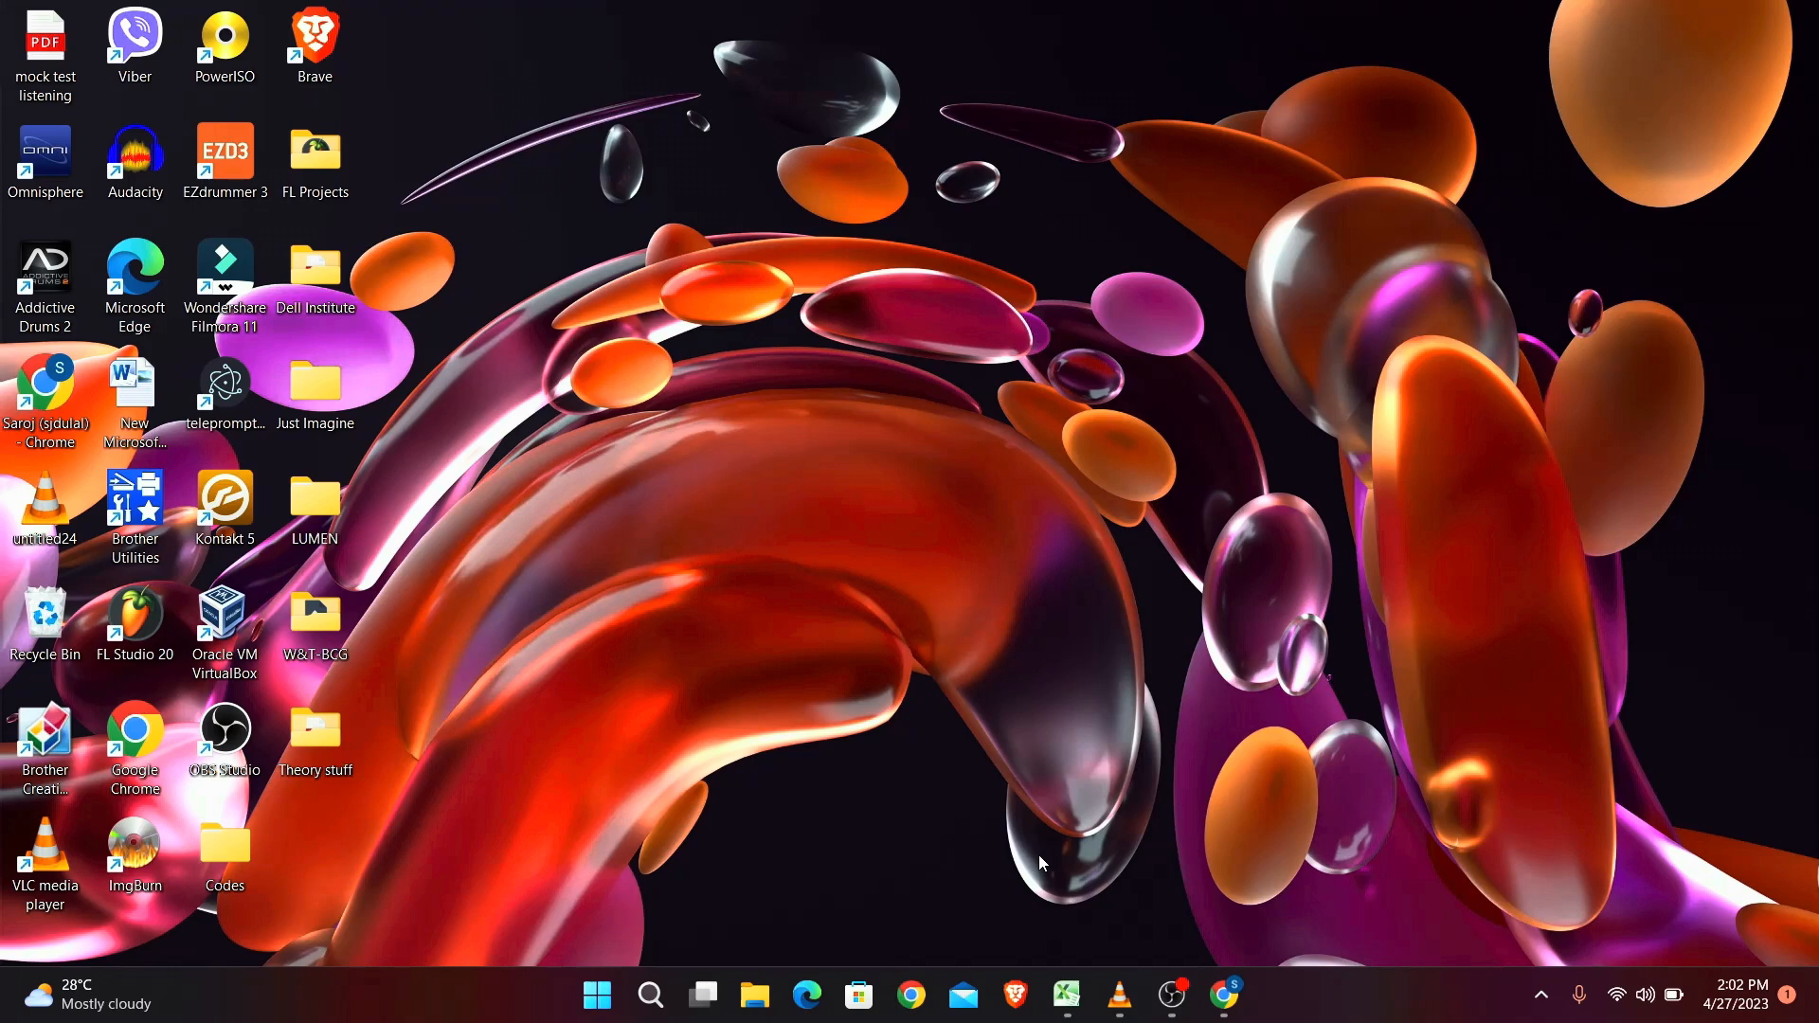
mouse_move(1158, 875)
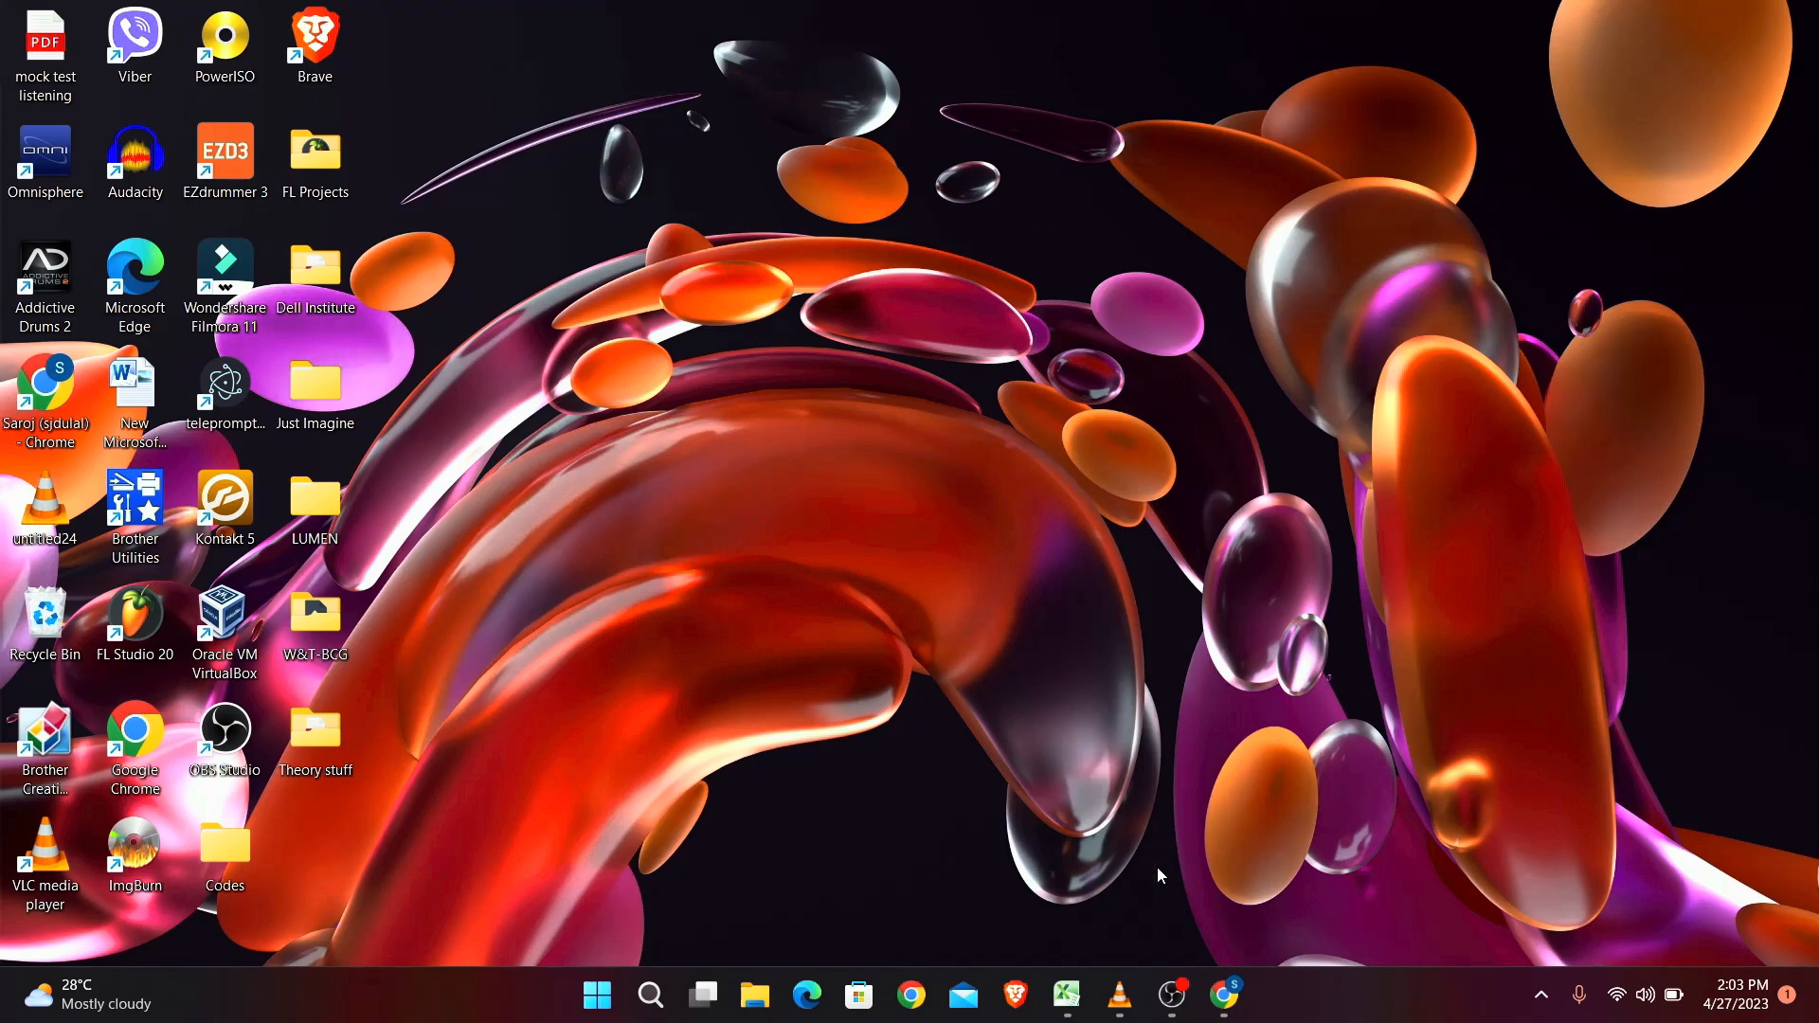
Step: Load xfinity.com in Chrome and reach the Xfinity ID sign-in via Account > Check Email
click(1224, 994)
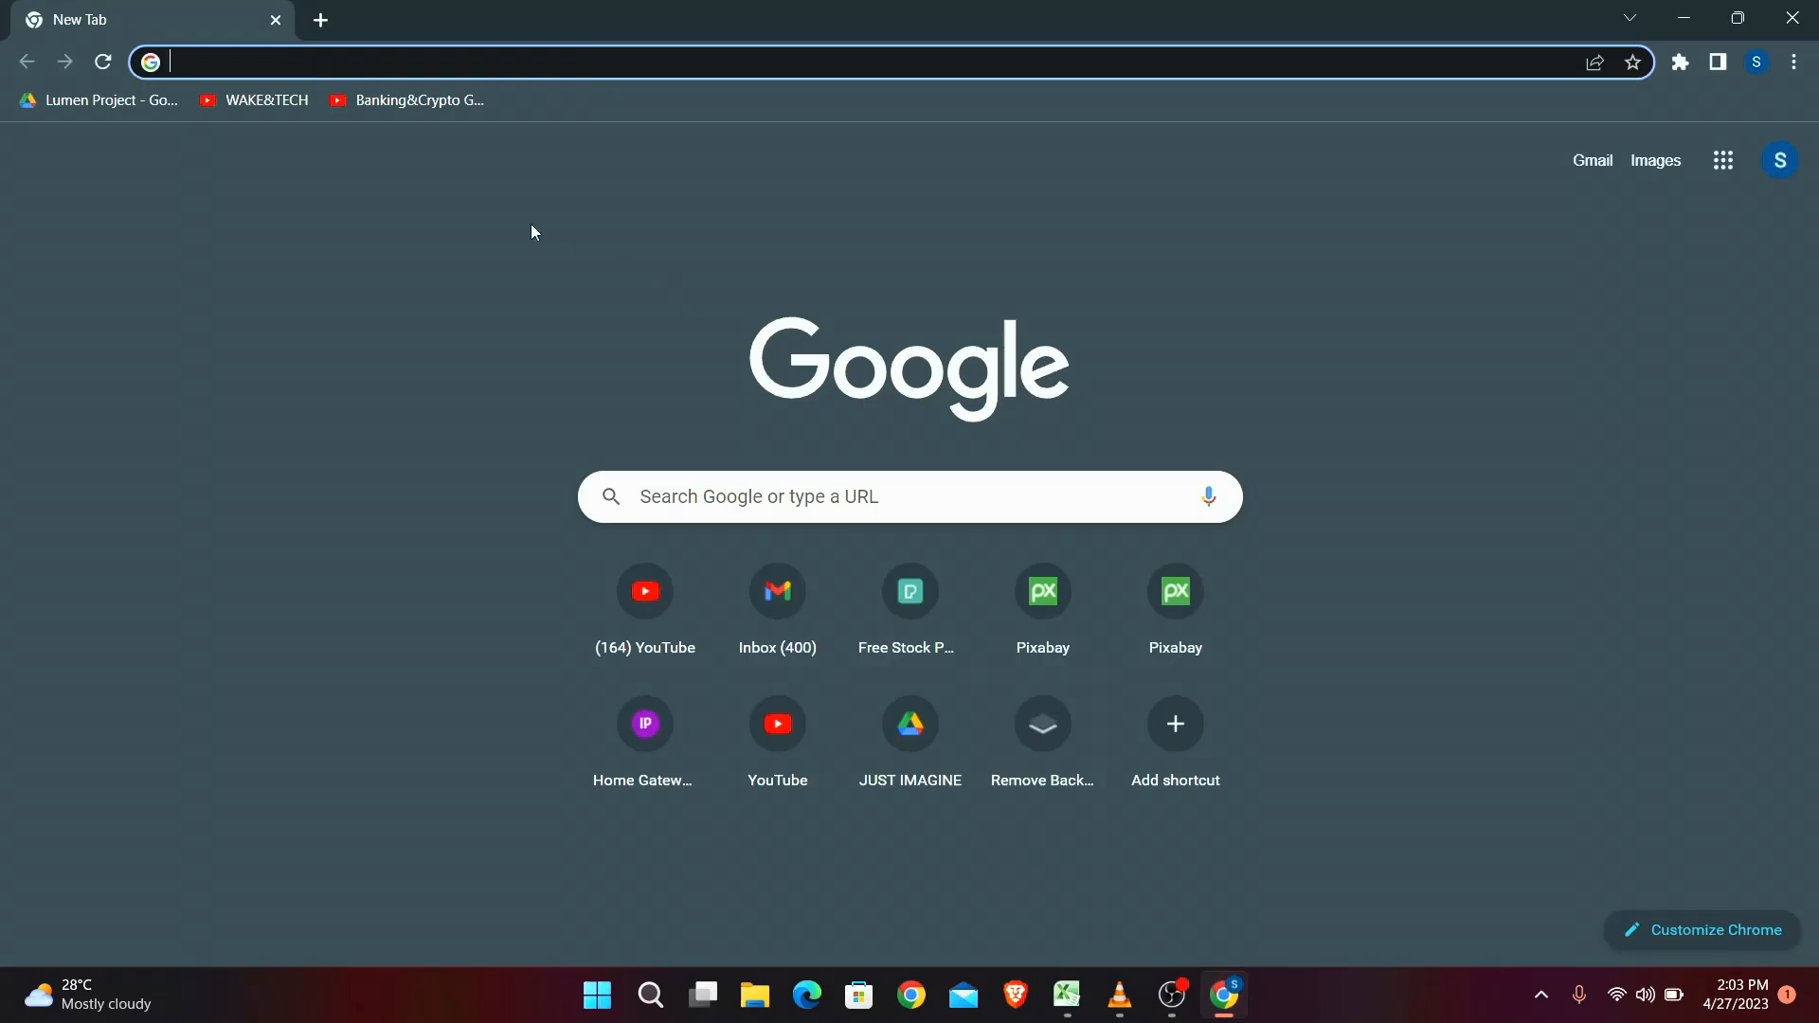
text(xfinity.com/overview)
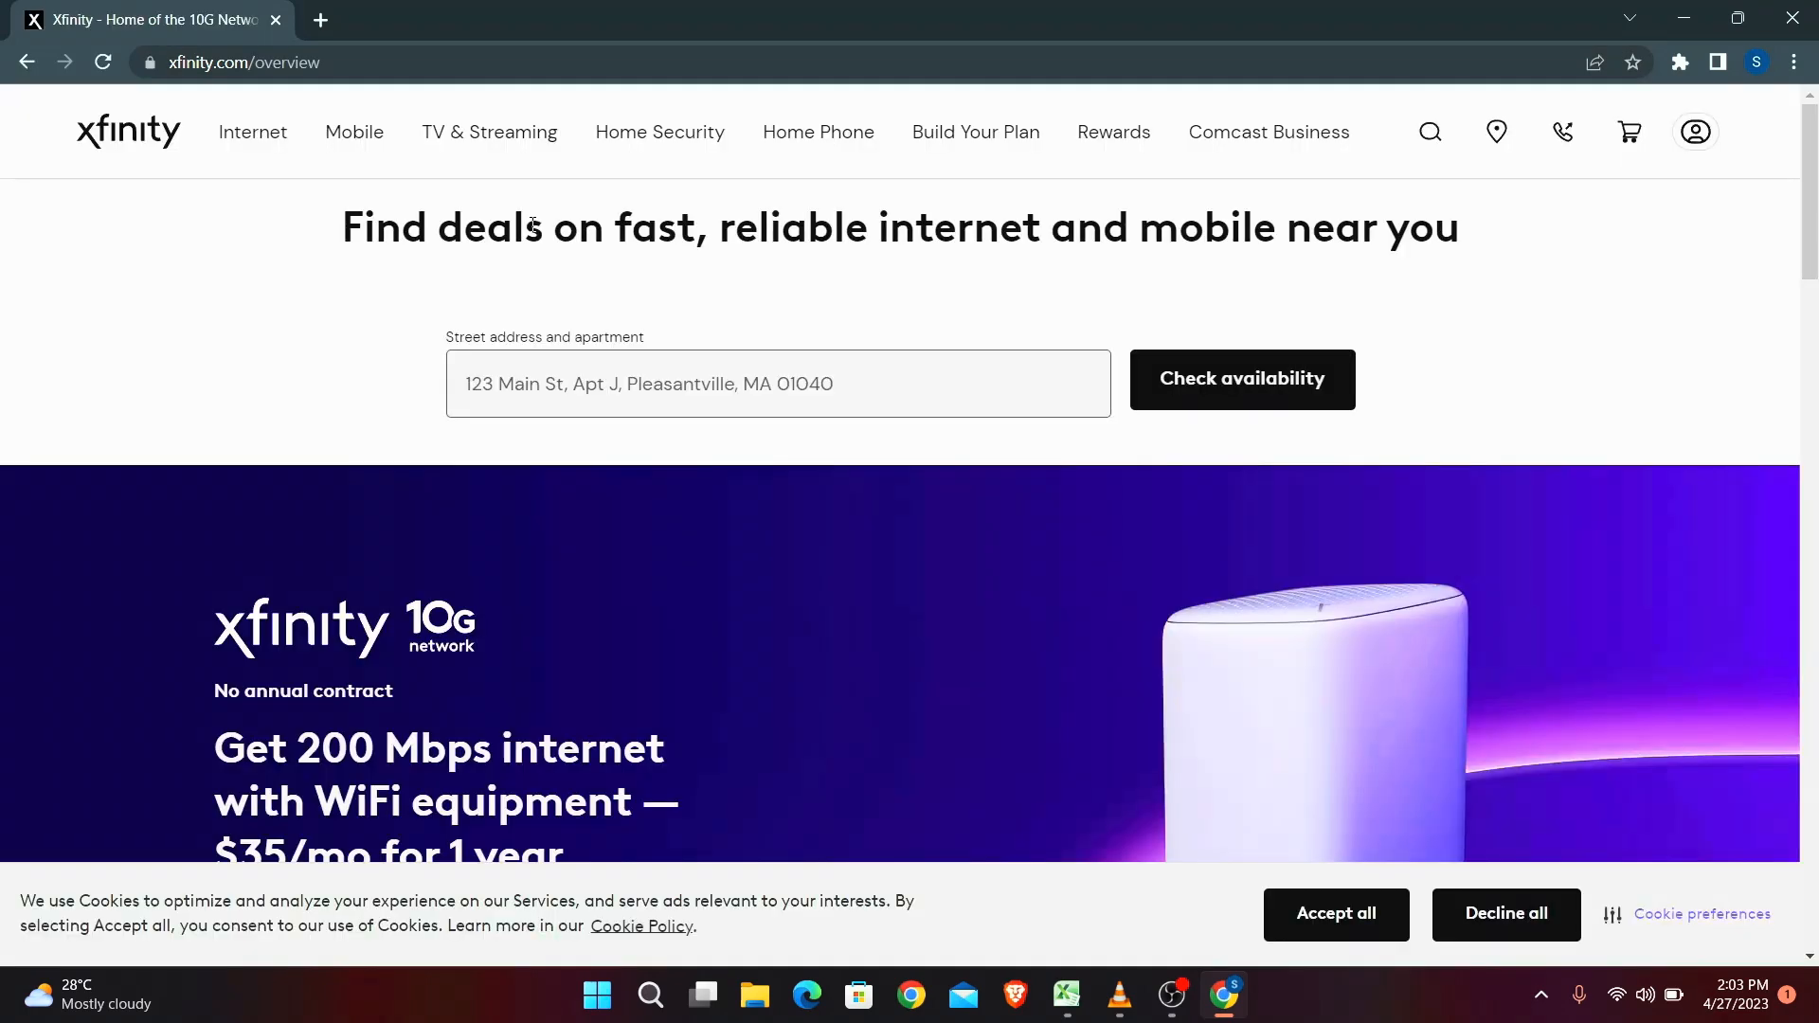
mouse_move(1156, 292)
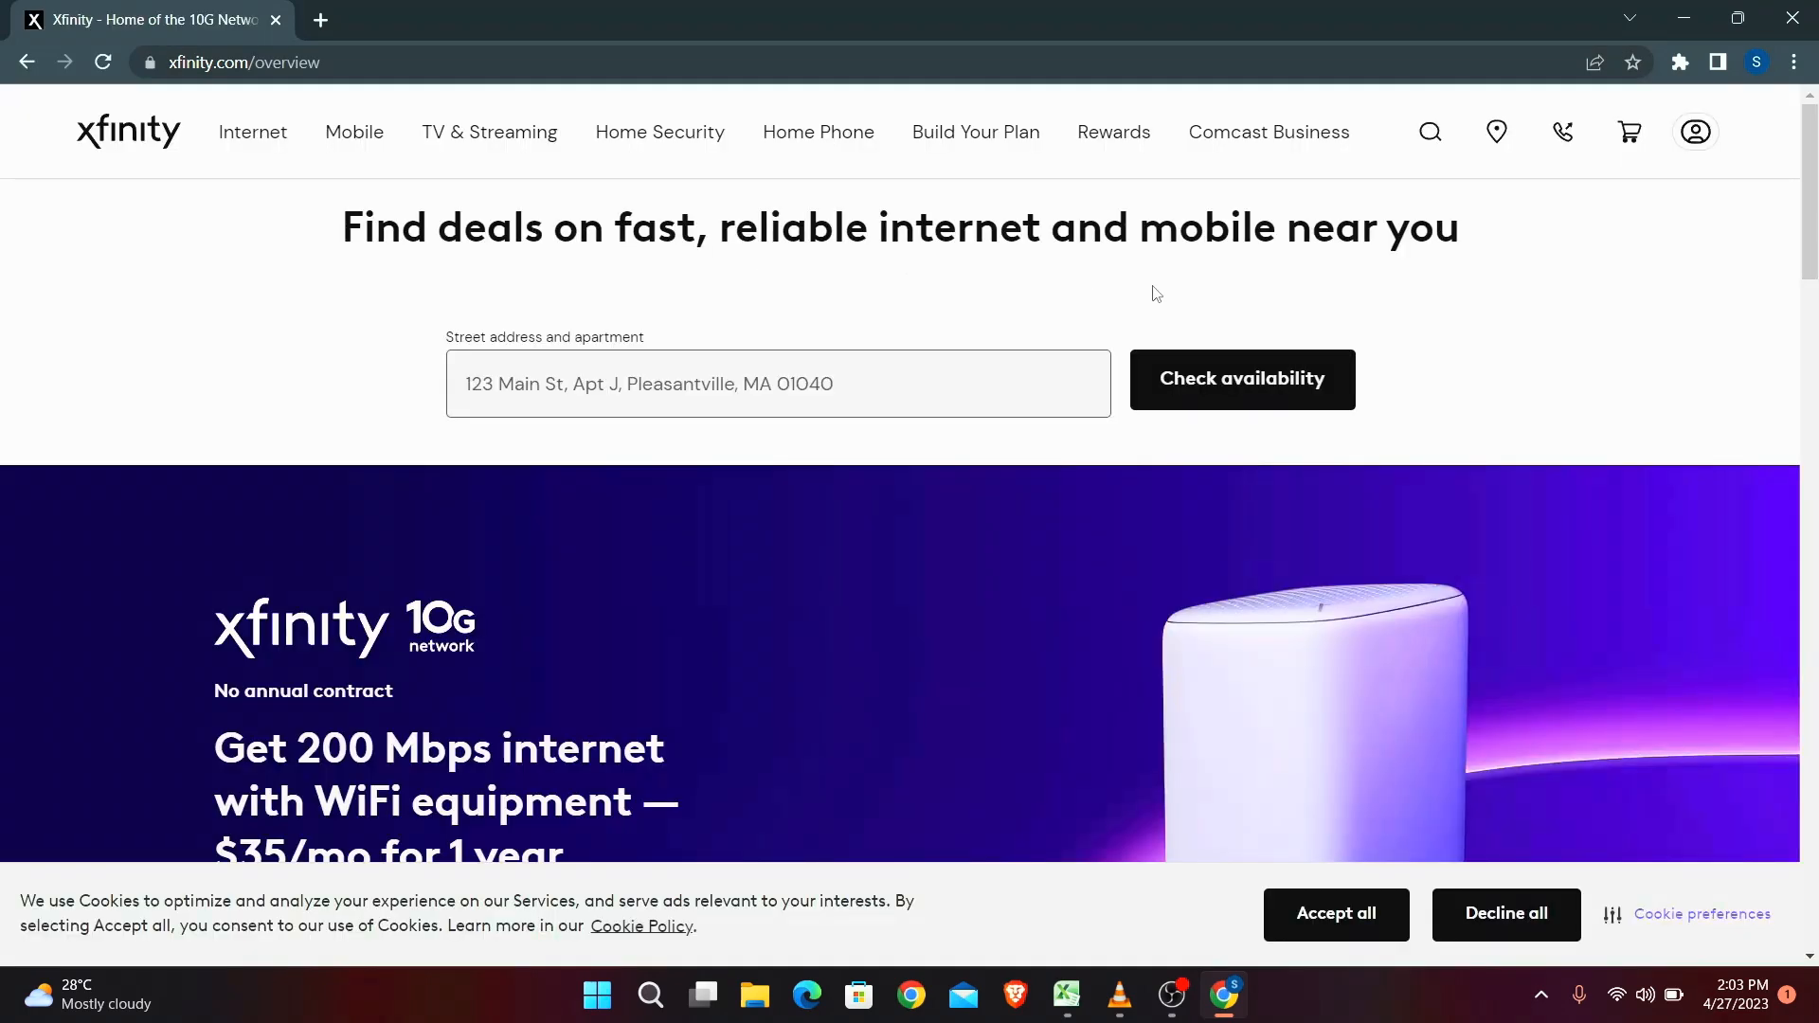
mouse_move(1694, 130)
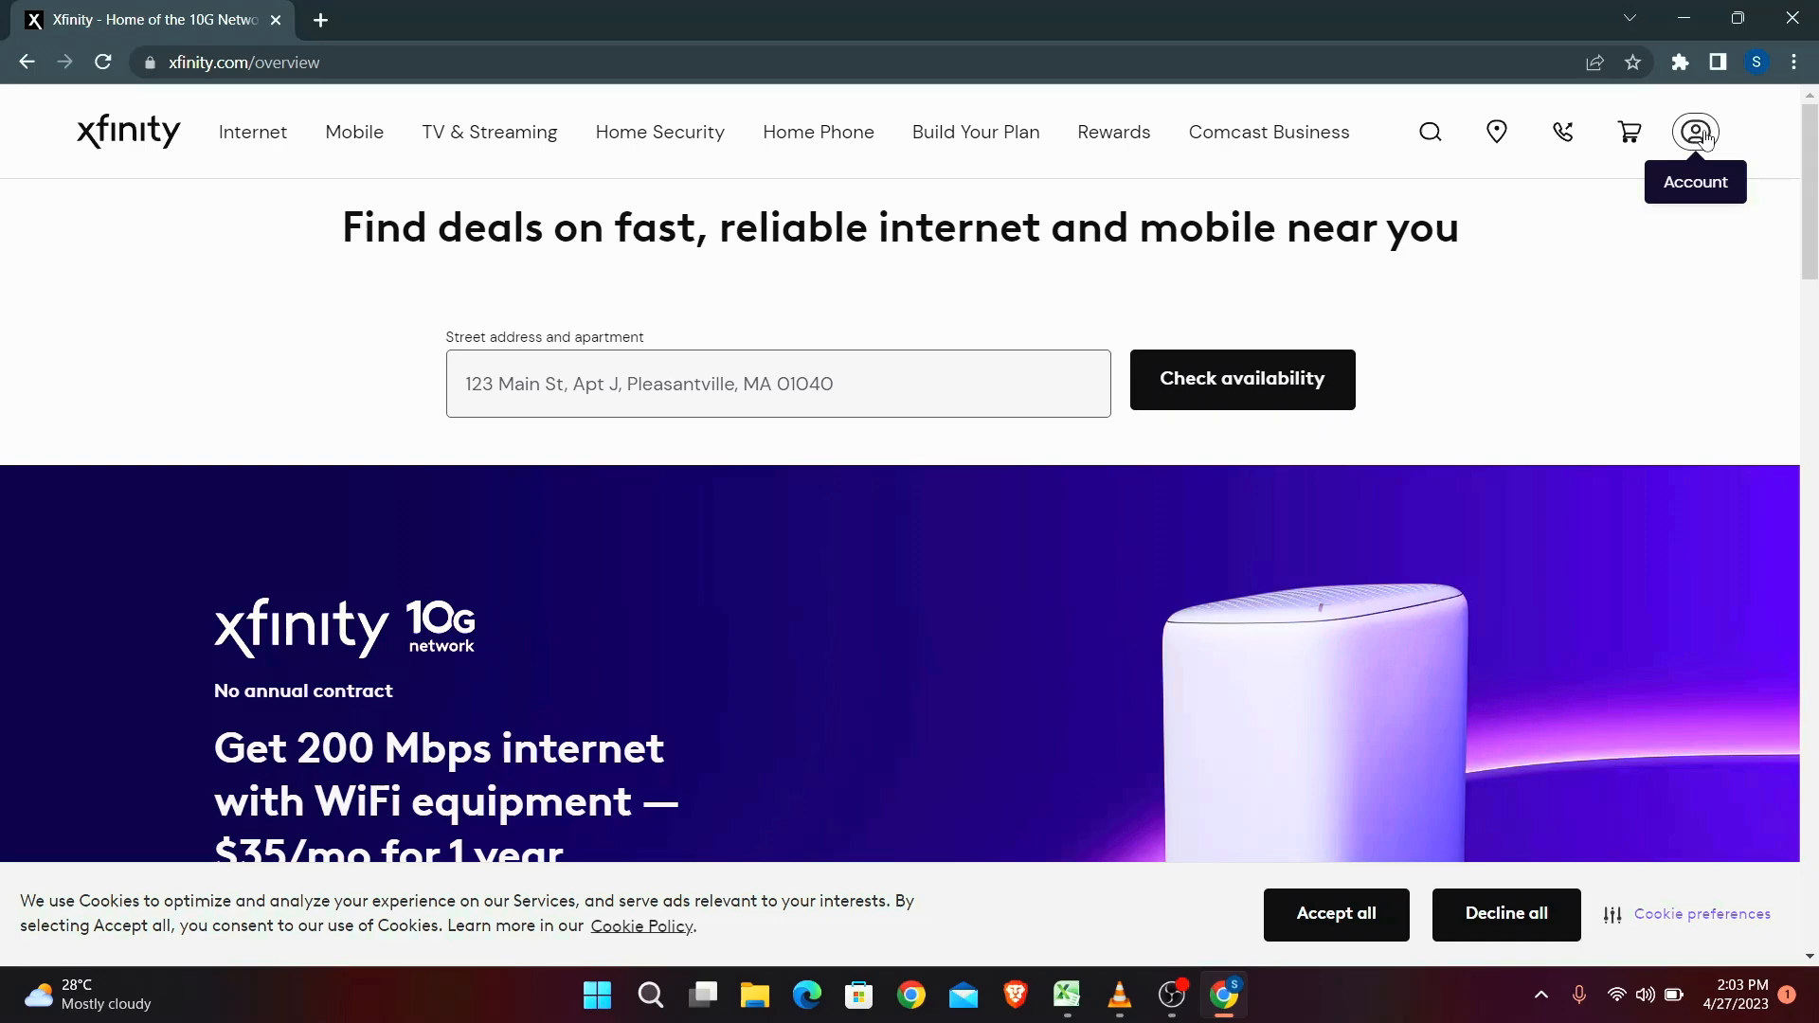
click(1694, 131)
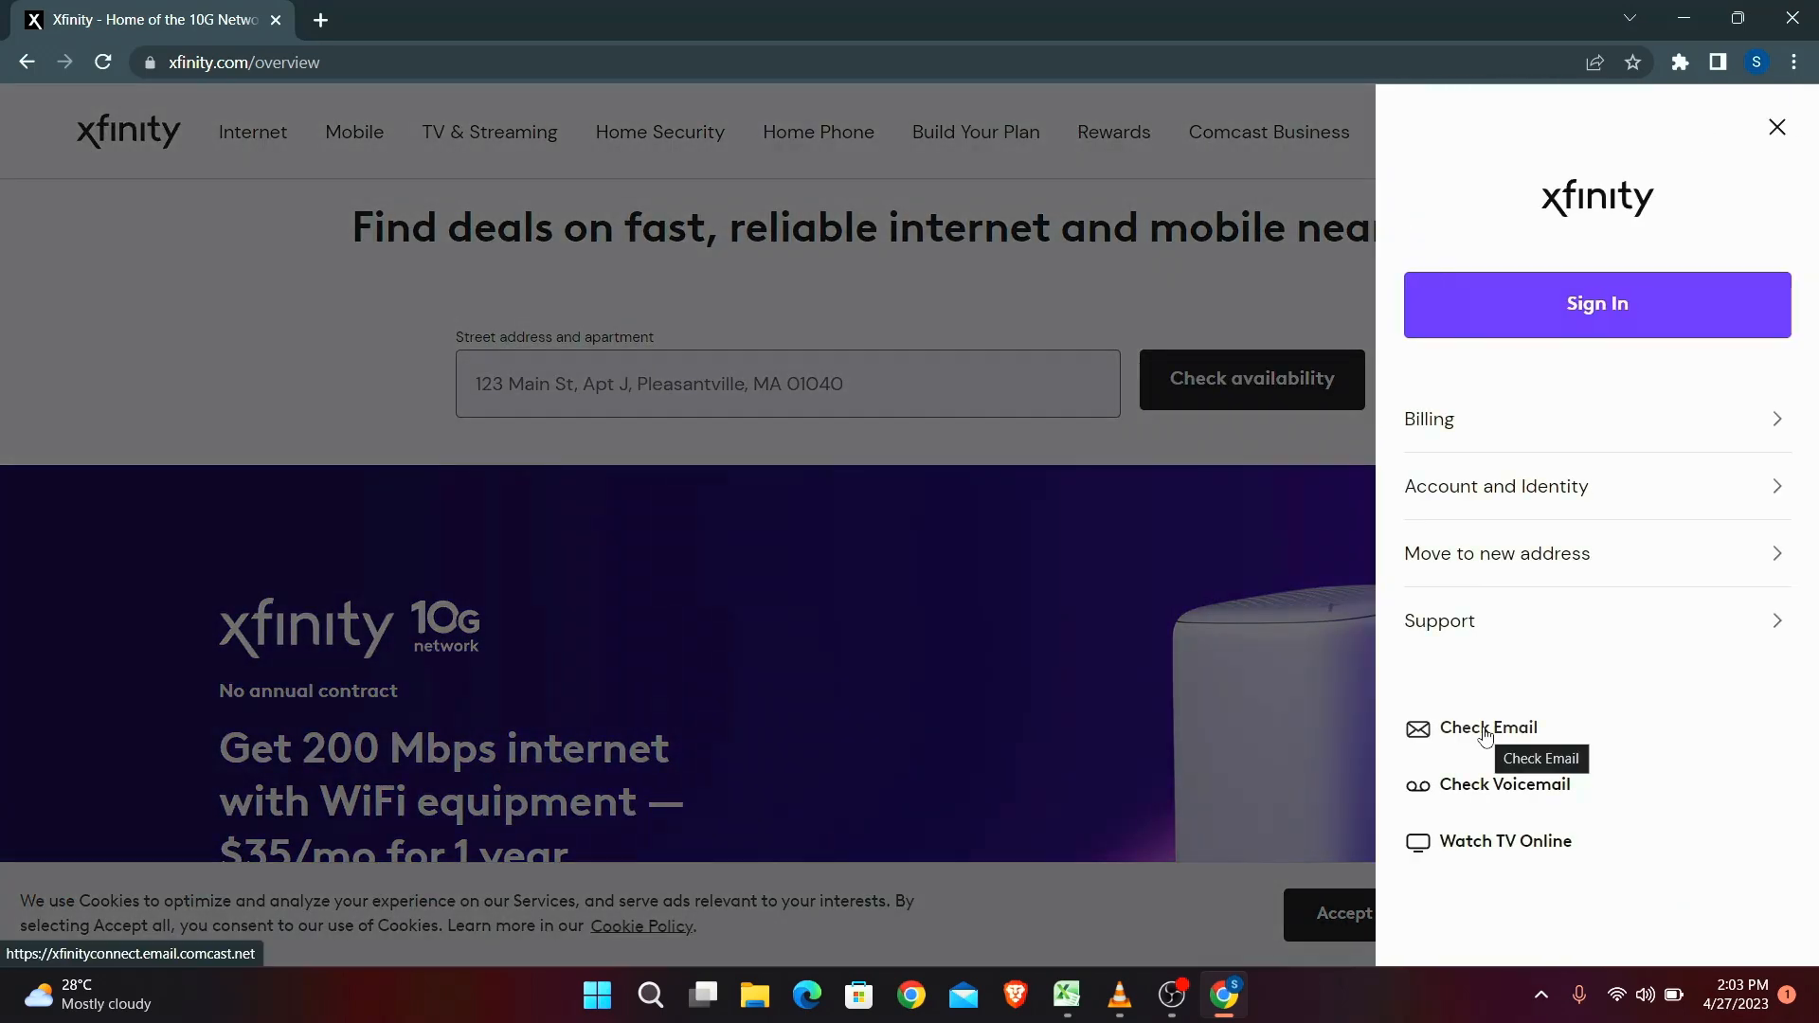
mouse_move(1476, 737)
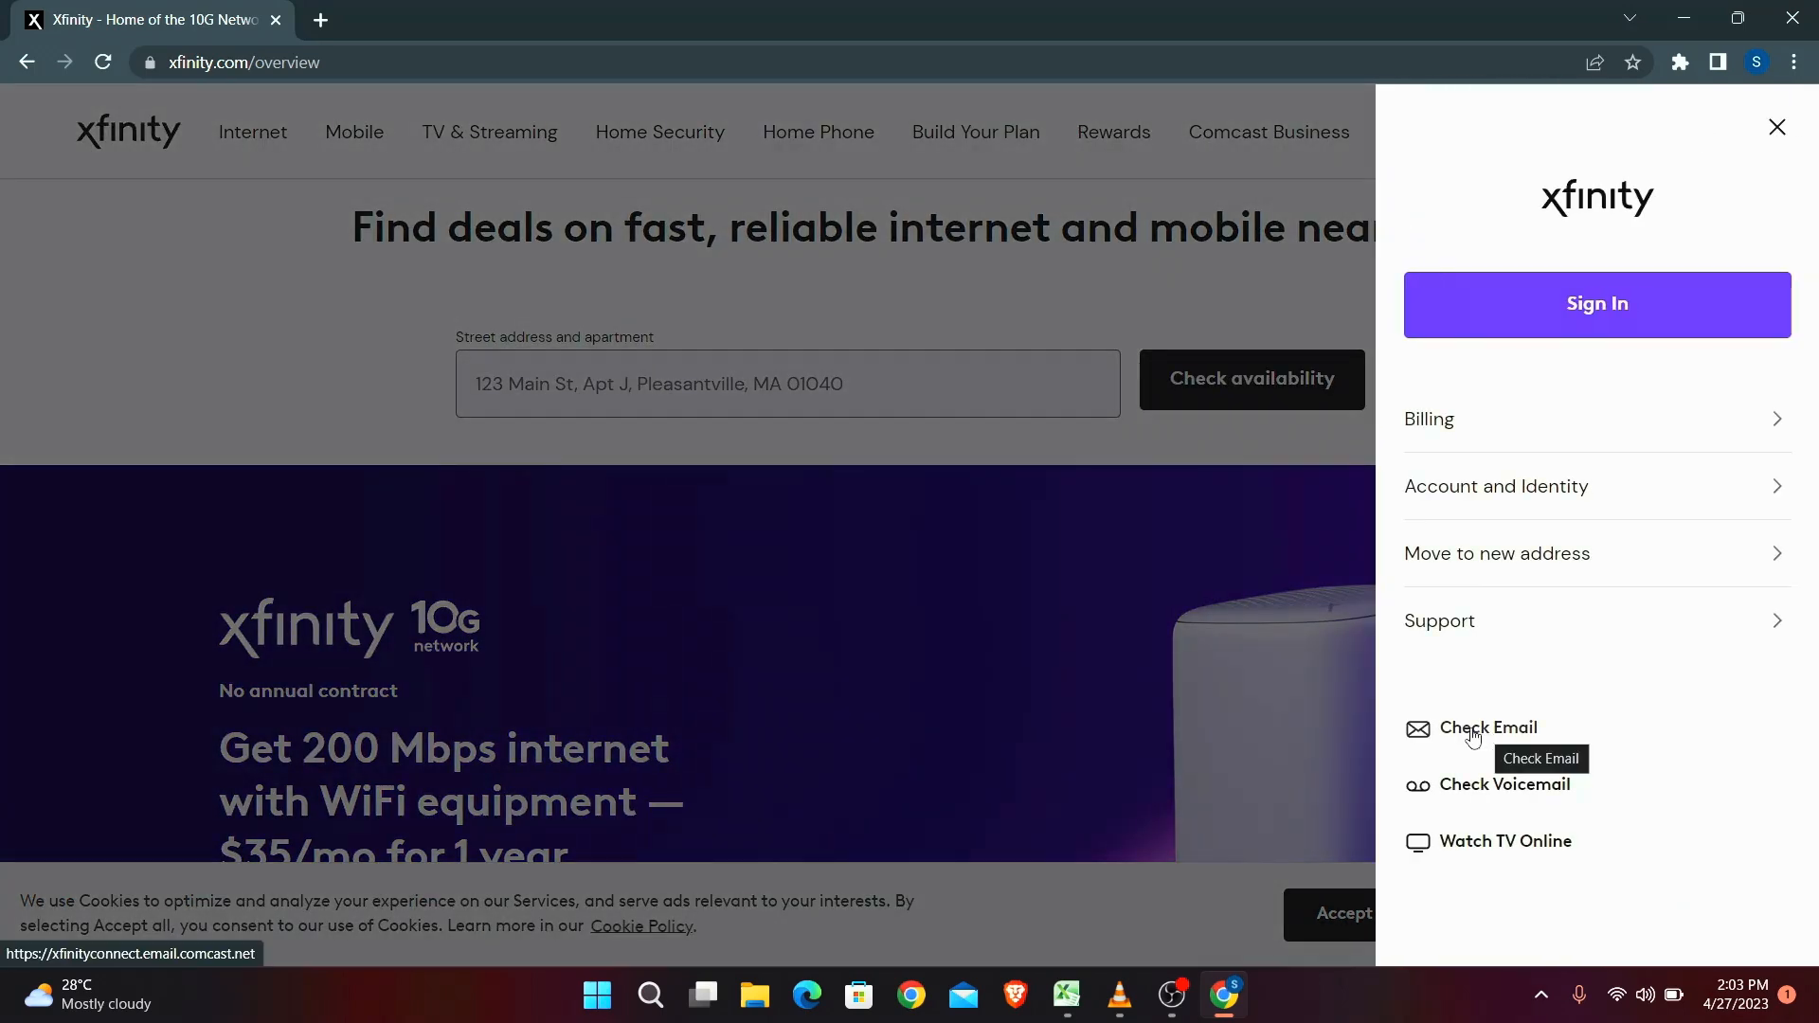
click(1595, 303)
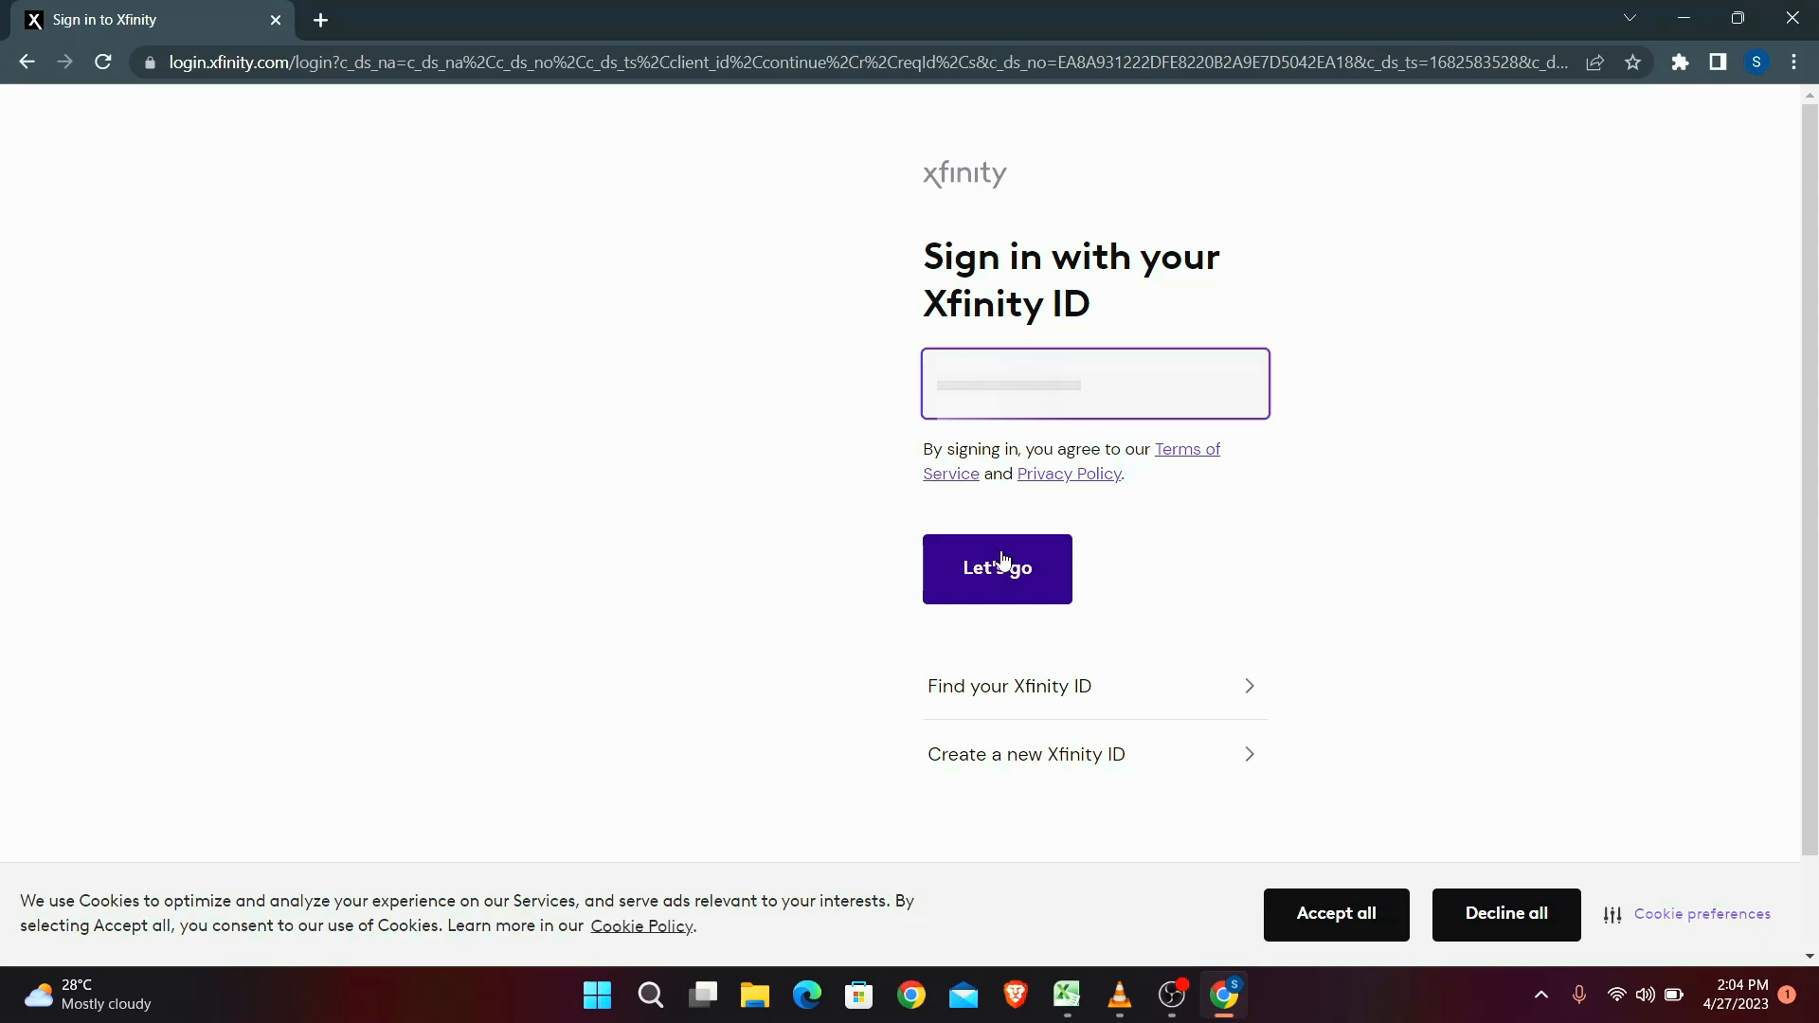
mouse_move(959, 500)
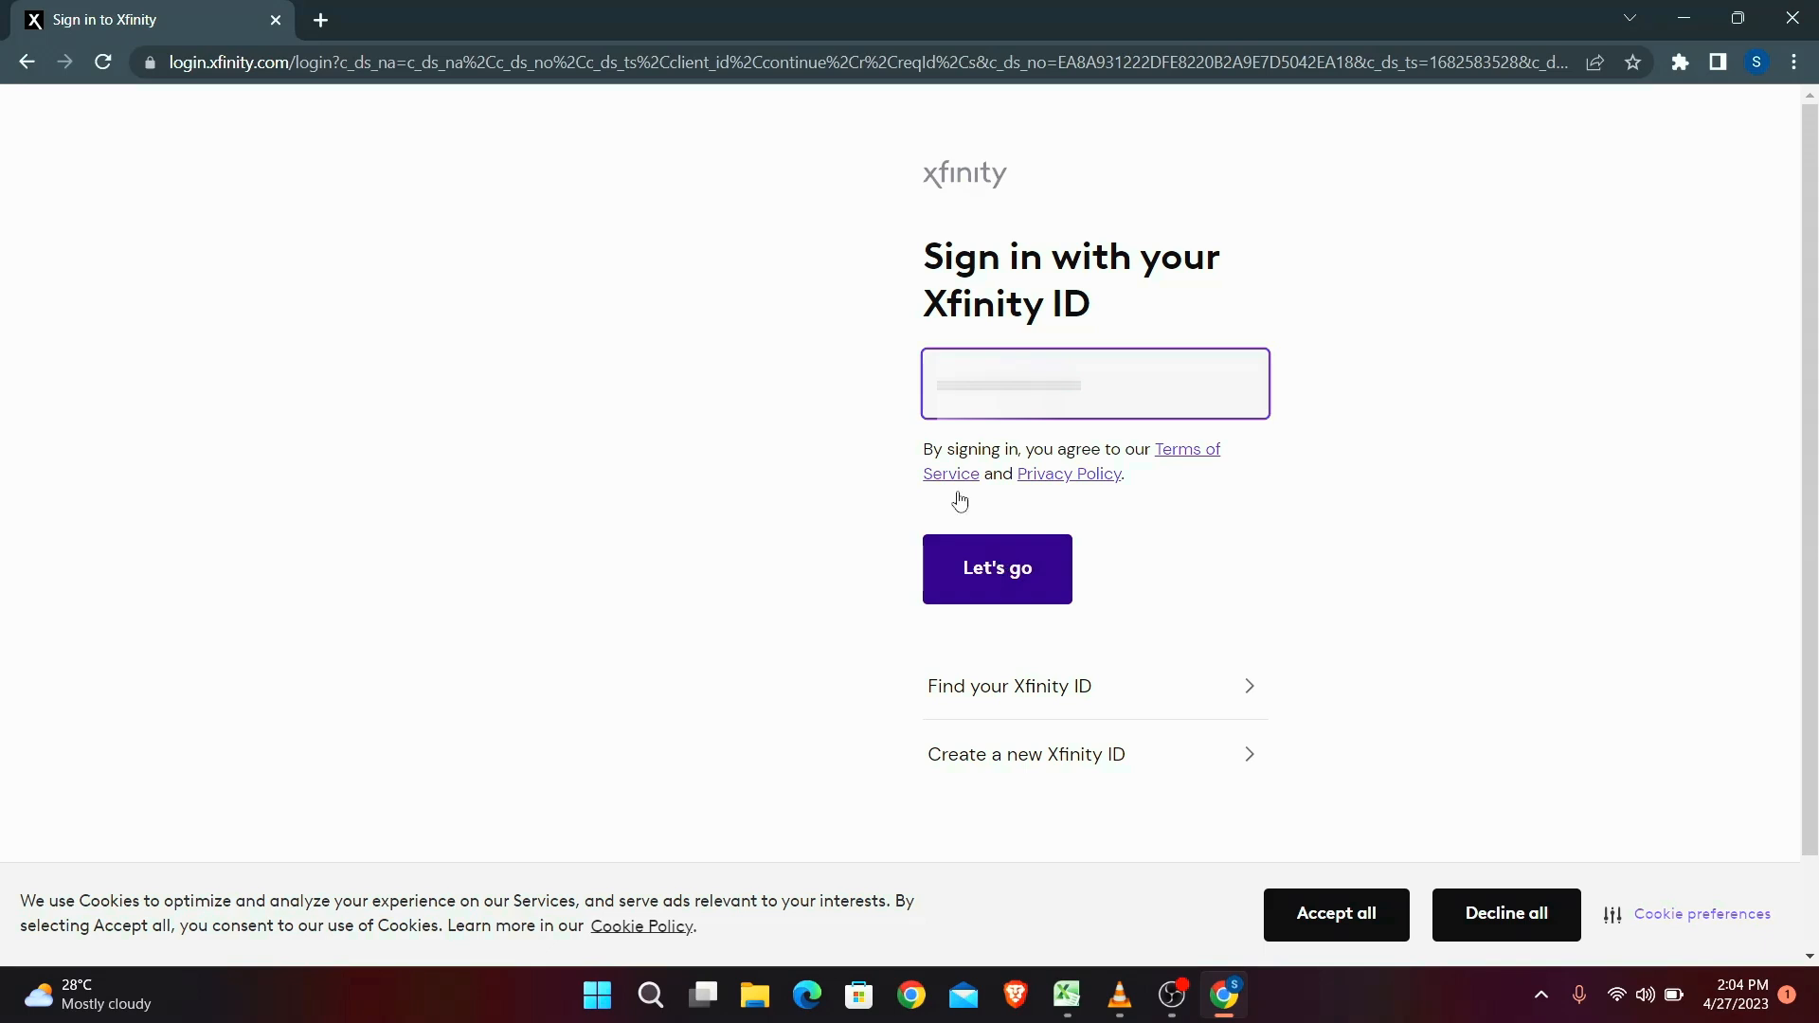
mouse_move(830, 366)
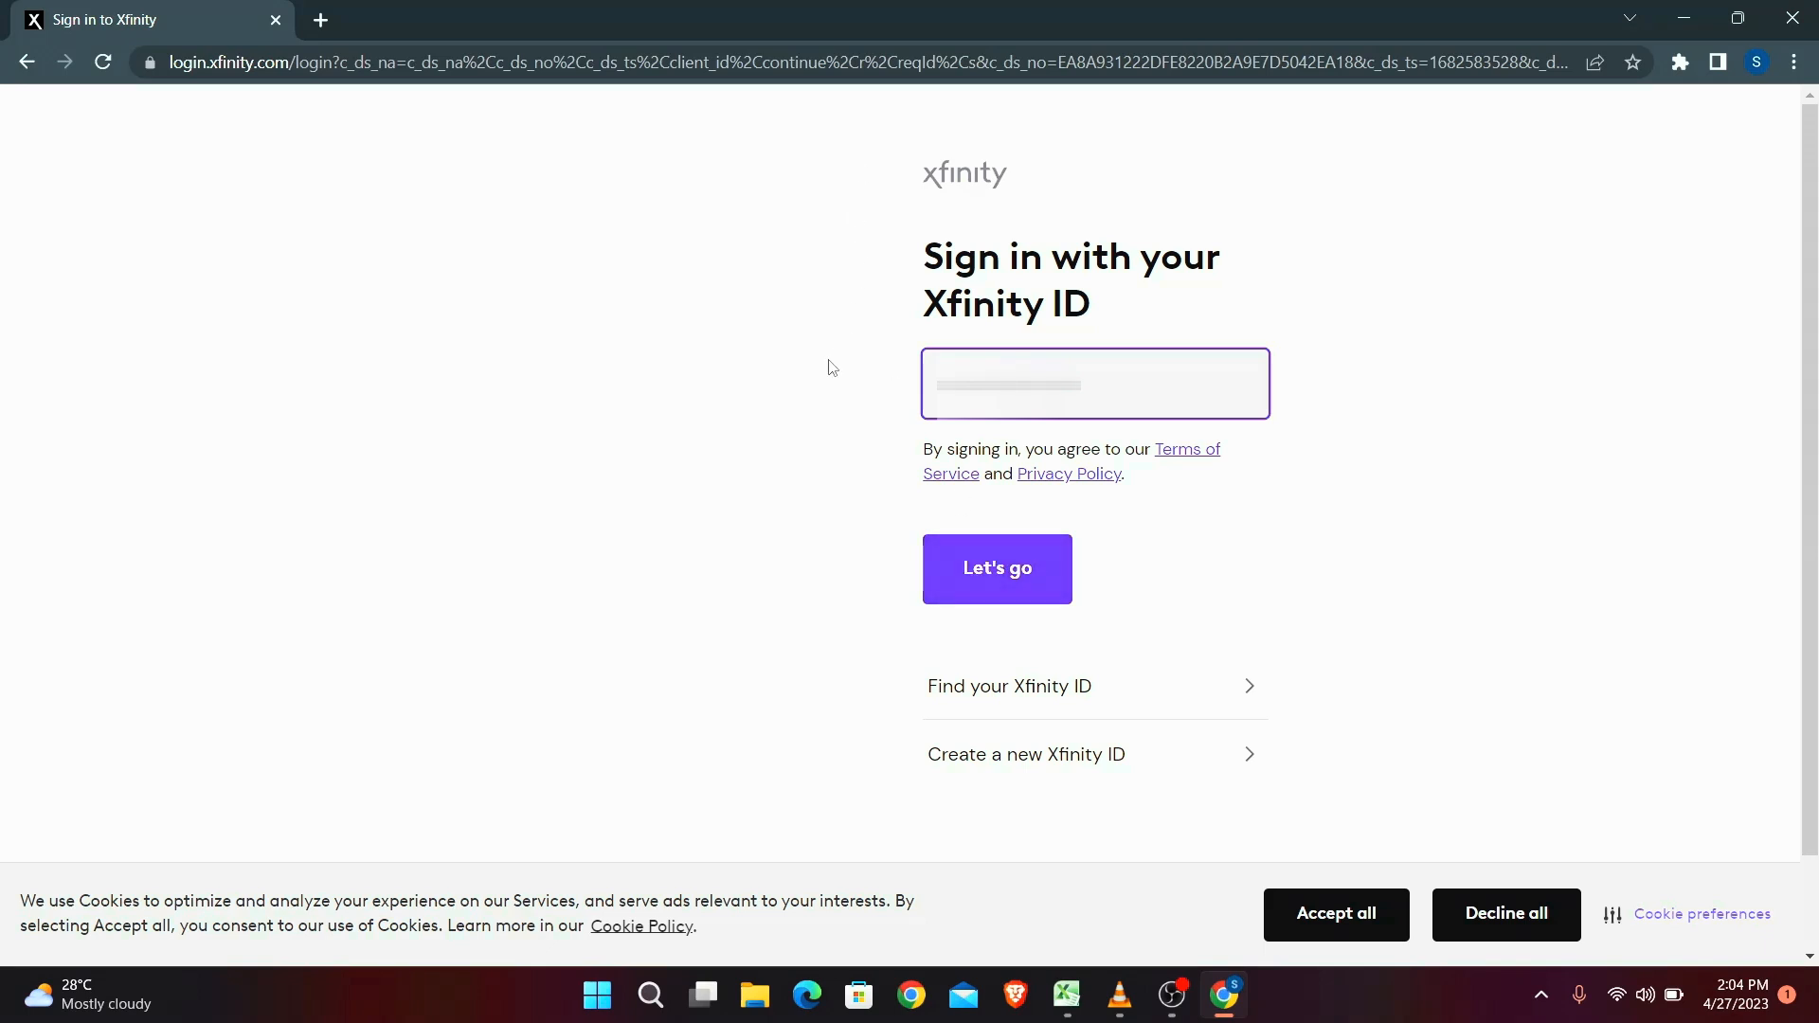